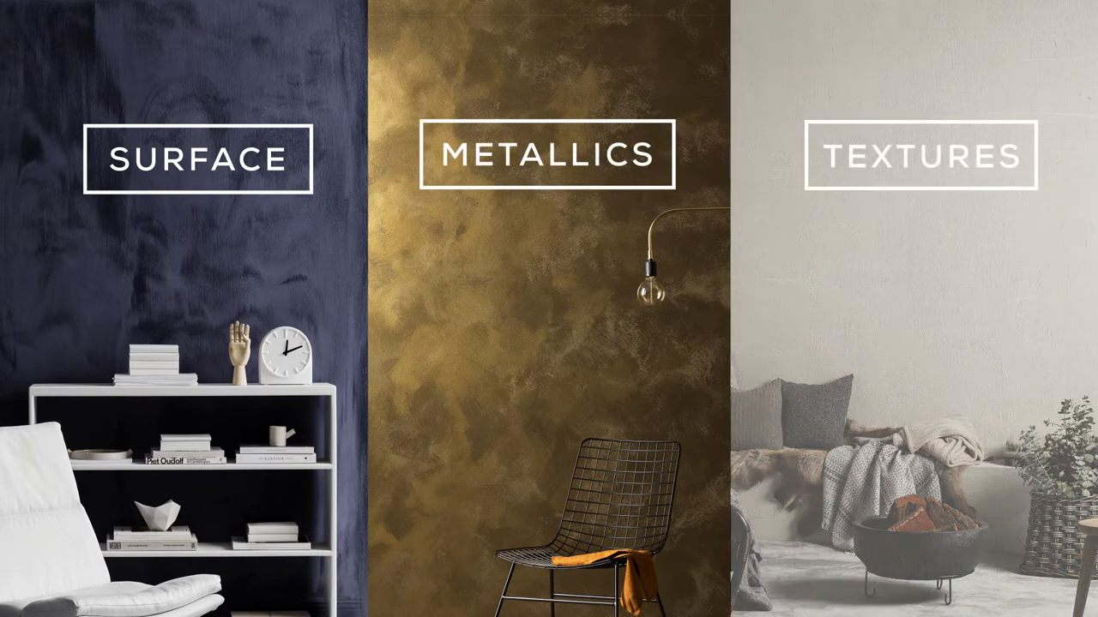
click(923, 154)
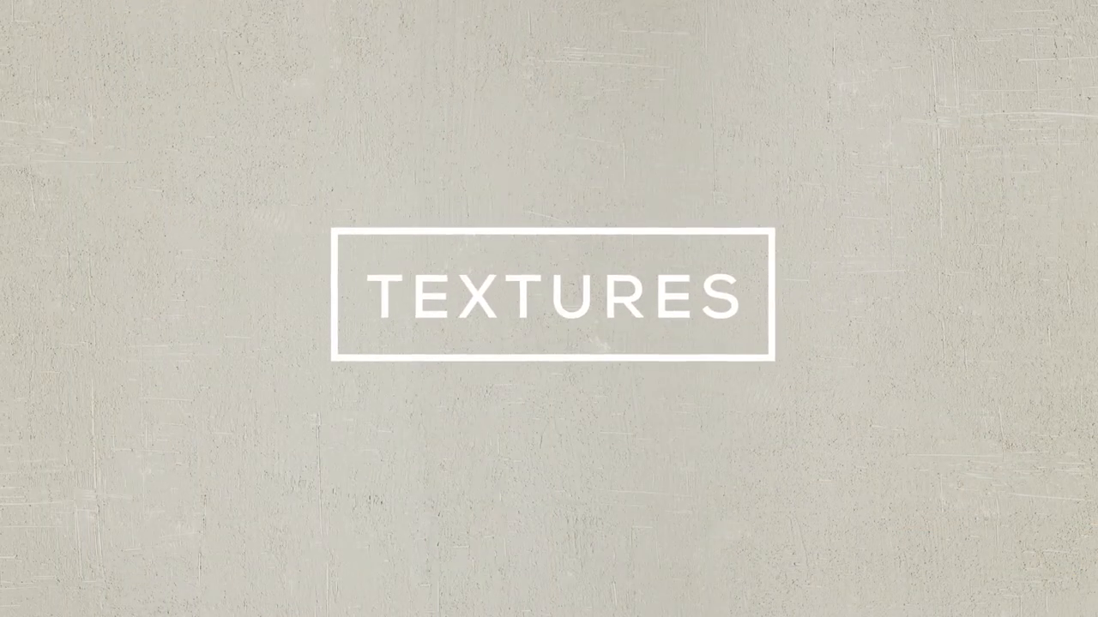